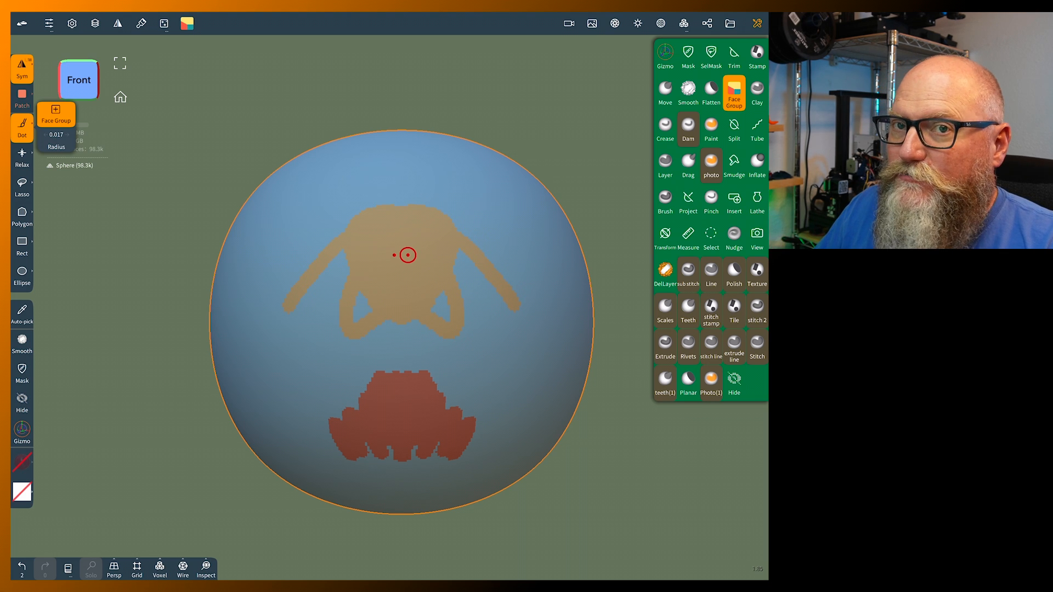
# Select the Mask tool from the tool palette.
pyautogui.click(182, 568)
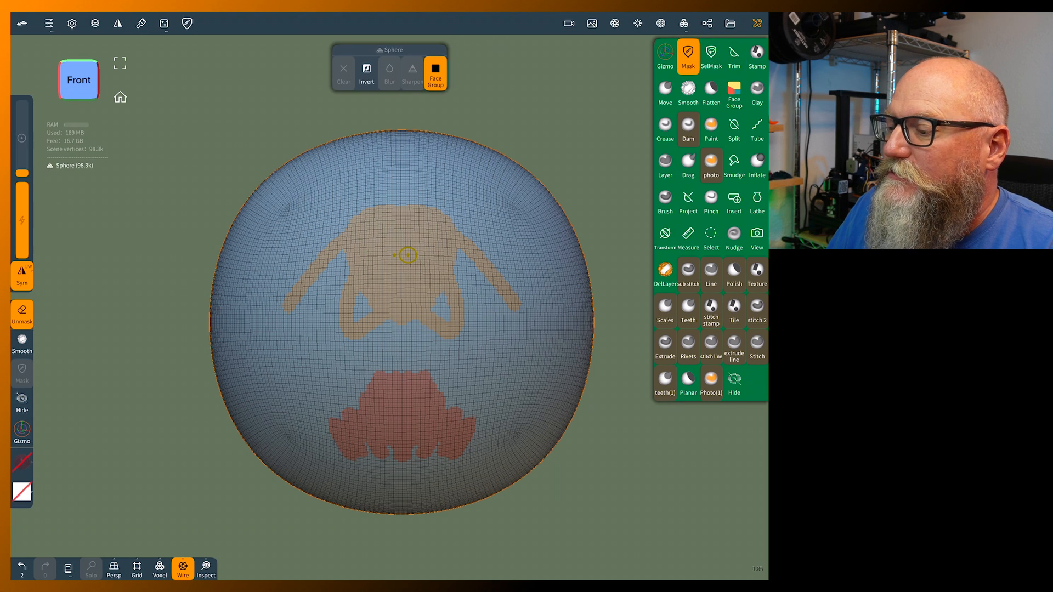
pyautogui.click(435, 73)
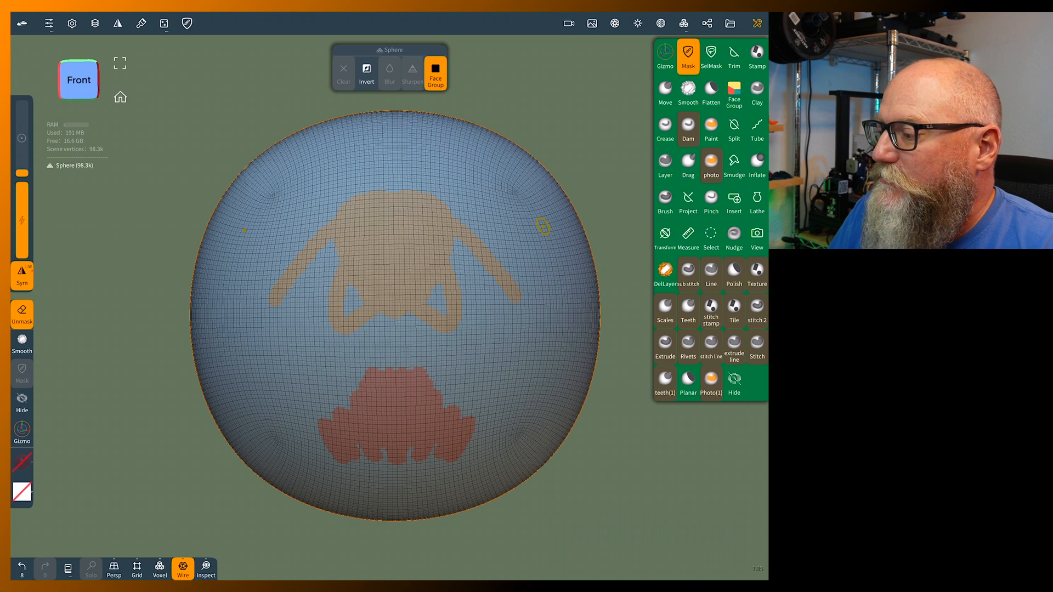
# Delete the Sphere and add the saved Test 20 head project to the scene.
pyautogui.click(707, 23)
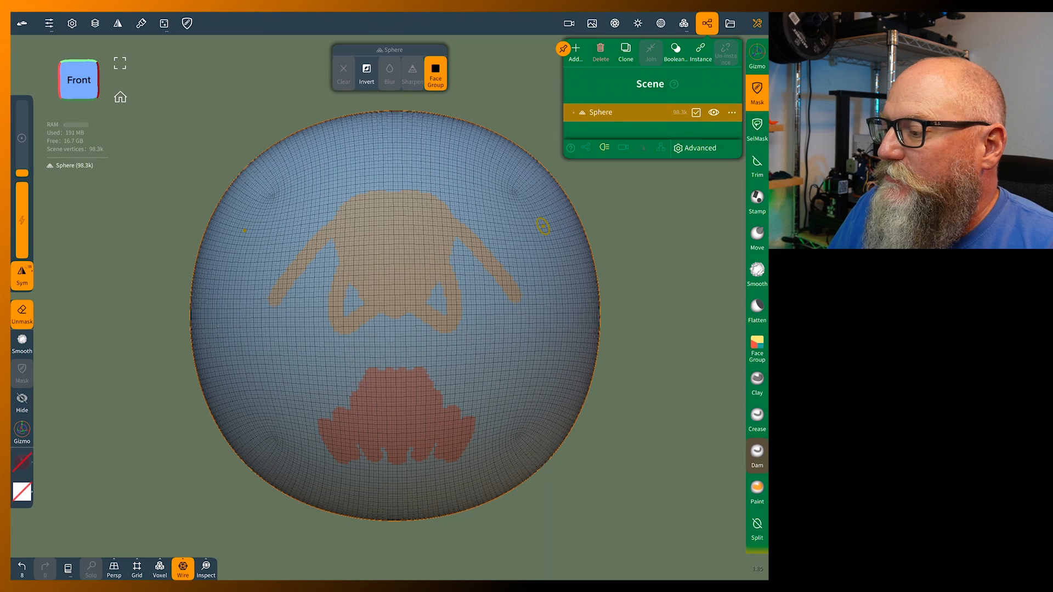
pyautogui.click(601, 52)
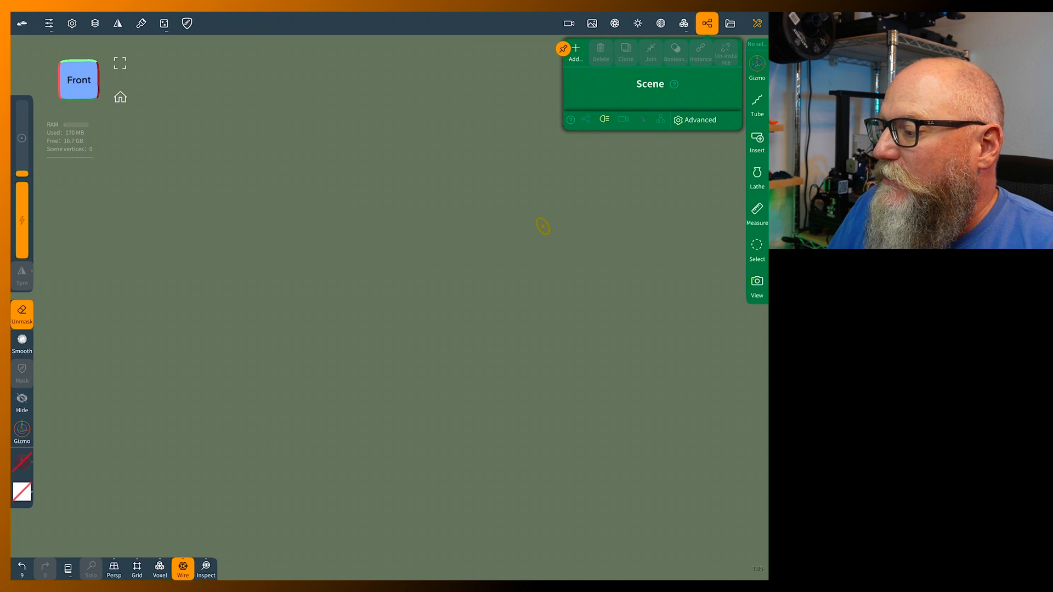
pyautogui.click(729, 23)
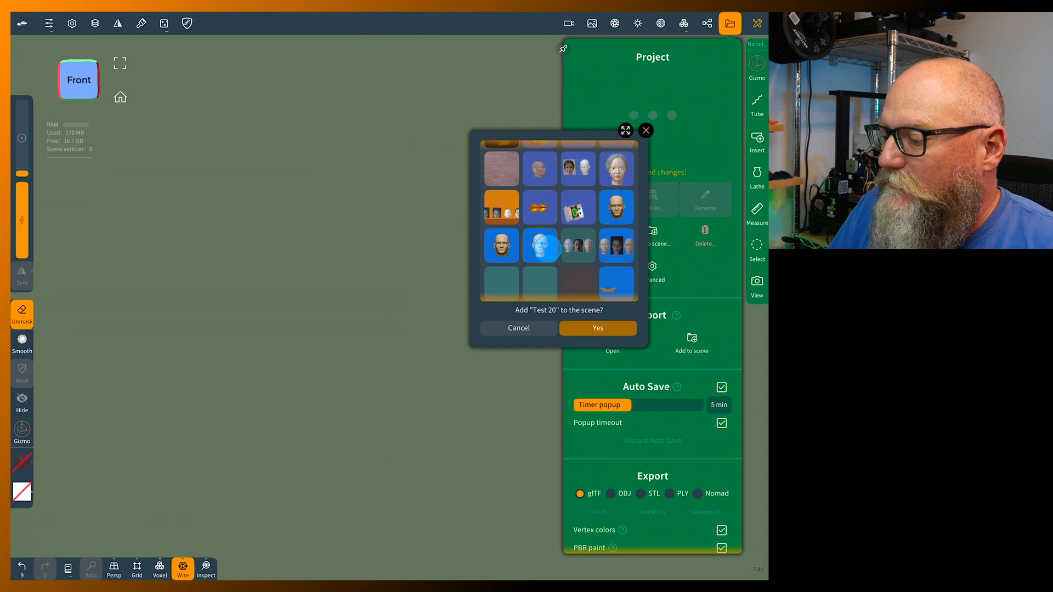
pyautogui.click(596, 328)
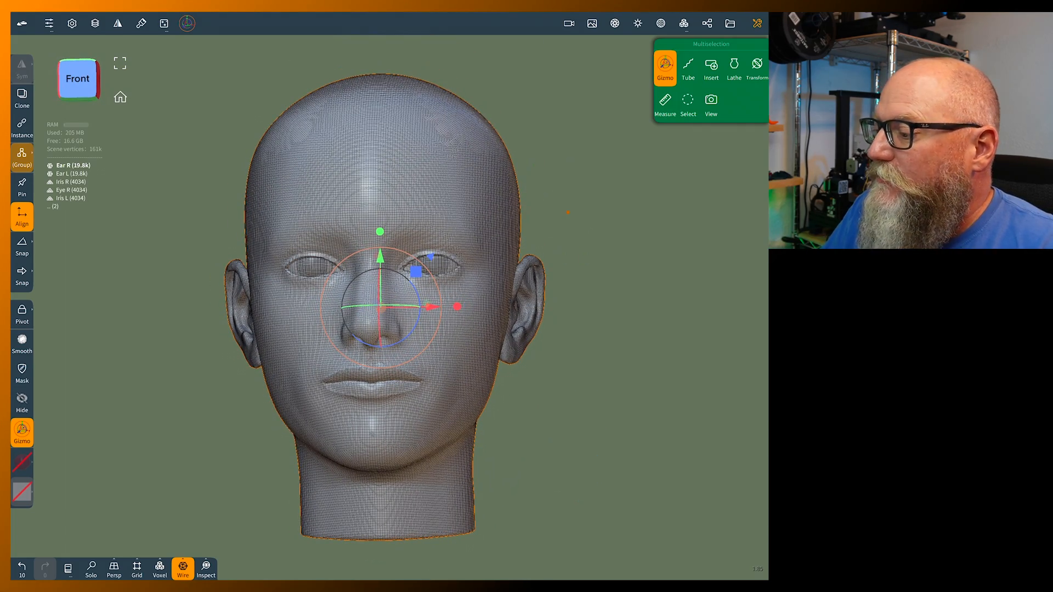
# Select only the Head object and choose the Face Group tool.
pyautogui.click(706, 23)
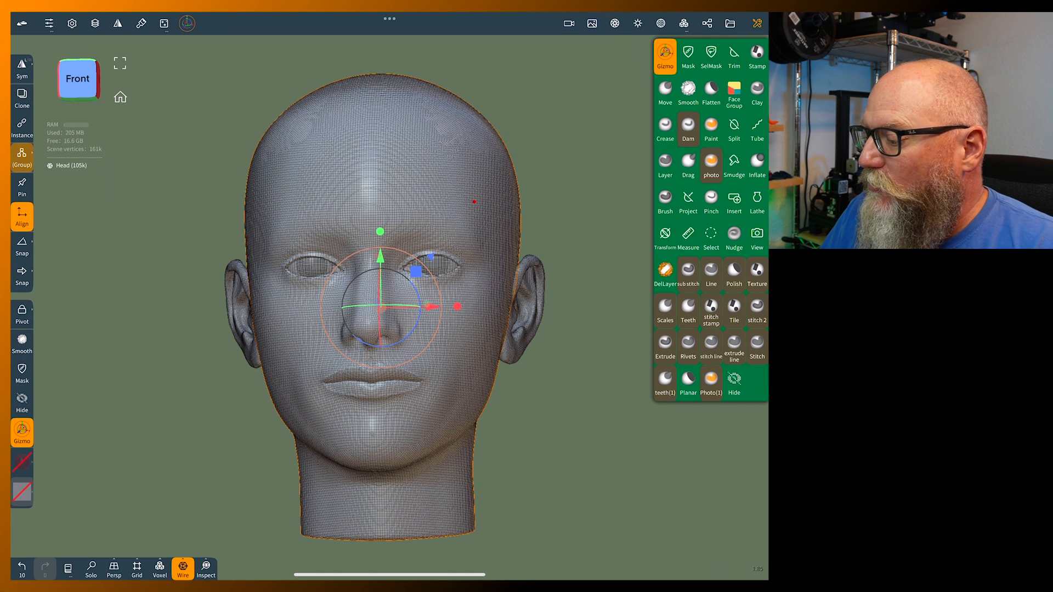
pyautogui.click(733, 92)
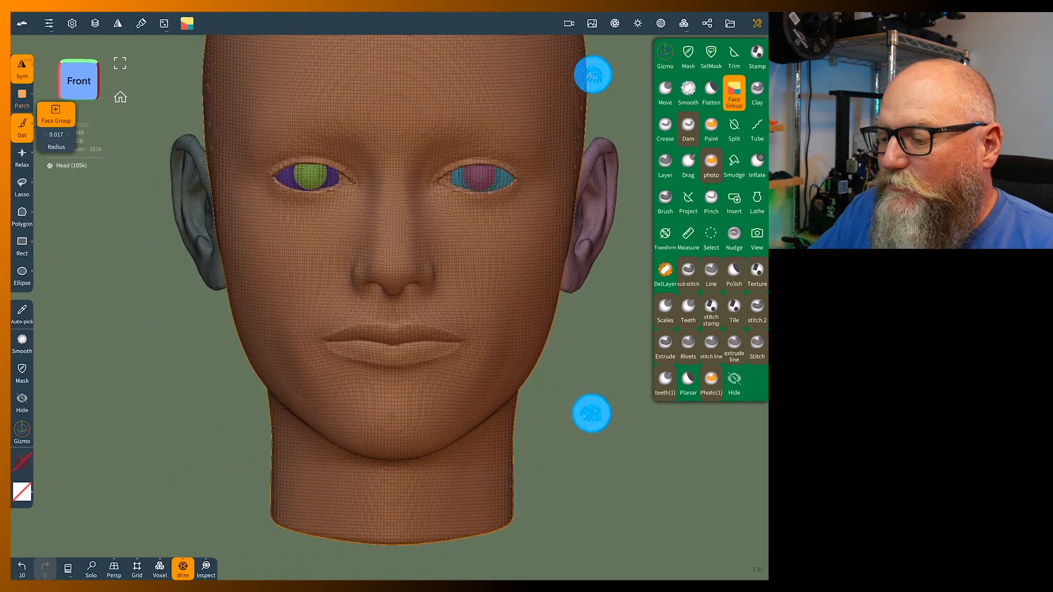
# Paint and undo trial upper-lip face group strokes, then open Voxel remeshing settings.
pyautogui.press('ctrl+z')
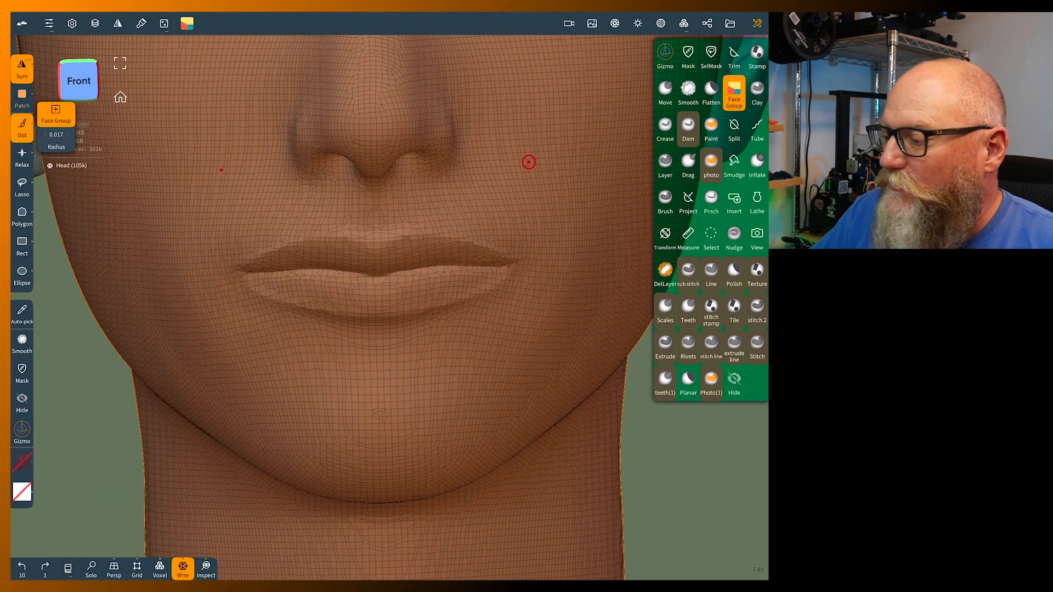
pyautogui.click(706, 23)
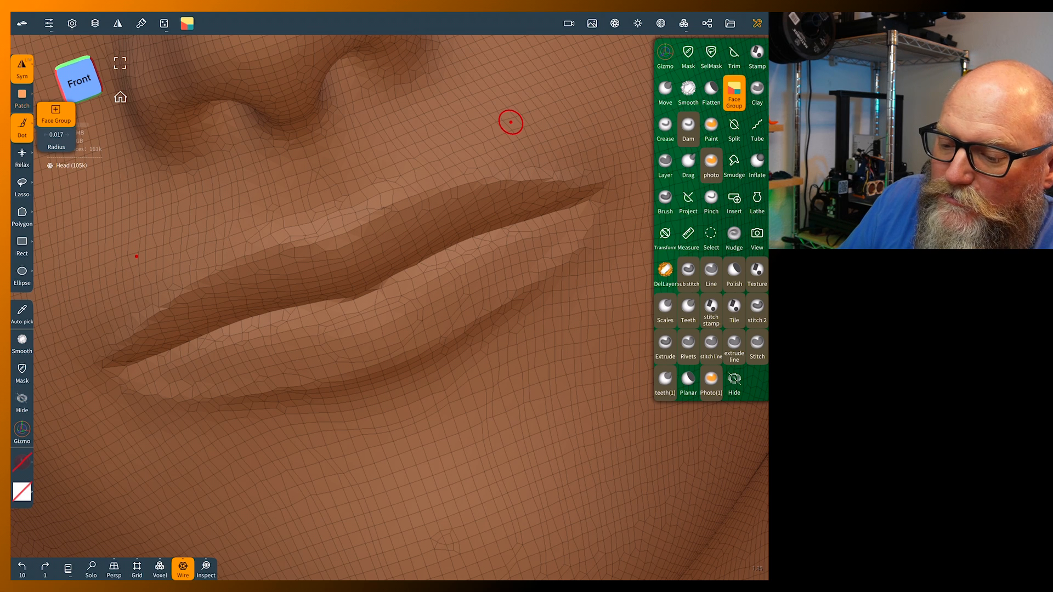
pyautogui.moveTo(510, 123); pyautogui.dragTo(386, 237)
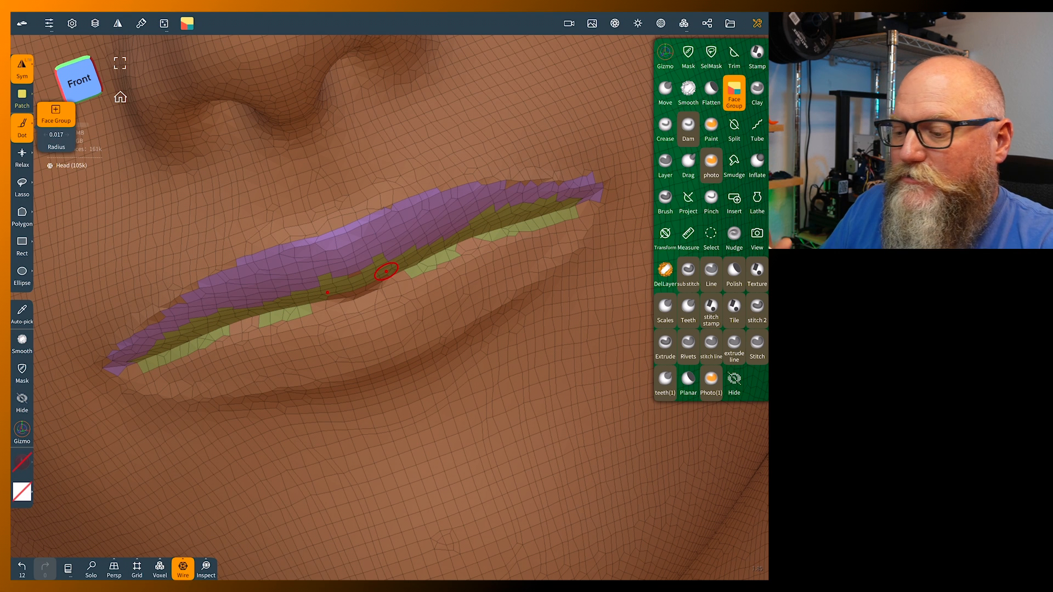
pyautogui.press('ctrl+z')
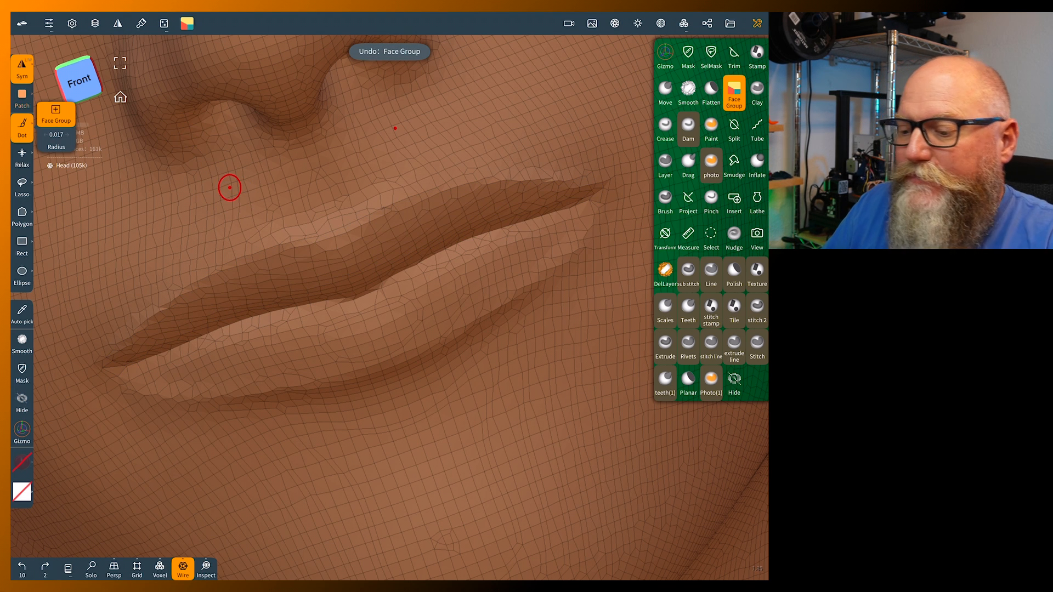
pyautogui.moveTo(229, 187); pyautogui.dragTo(296, 251)
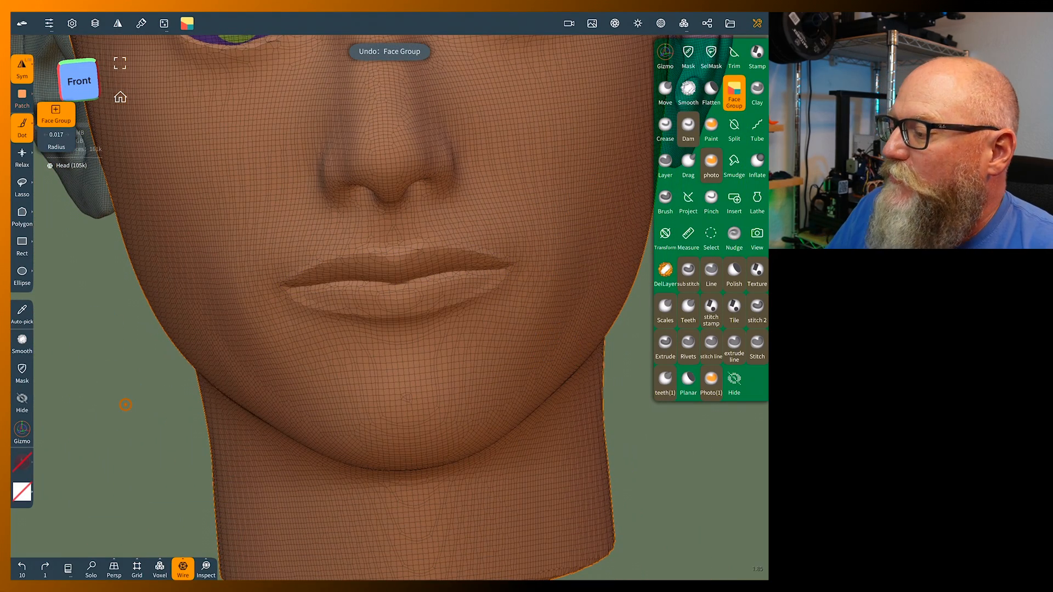
pyautogui.click(683, 23)
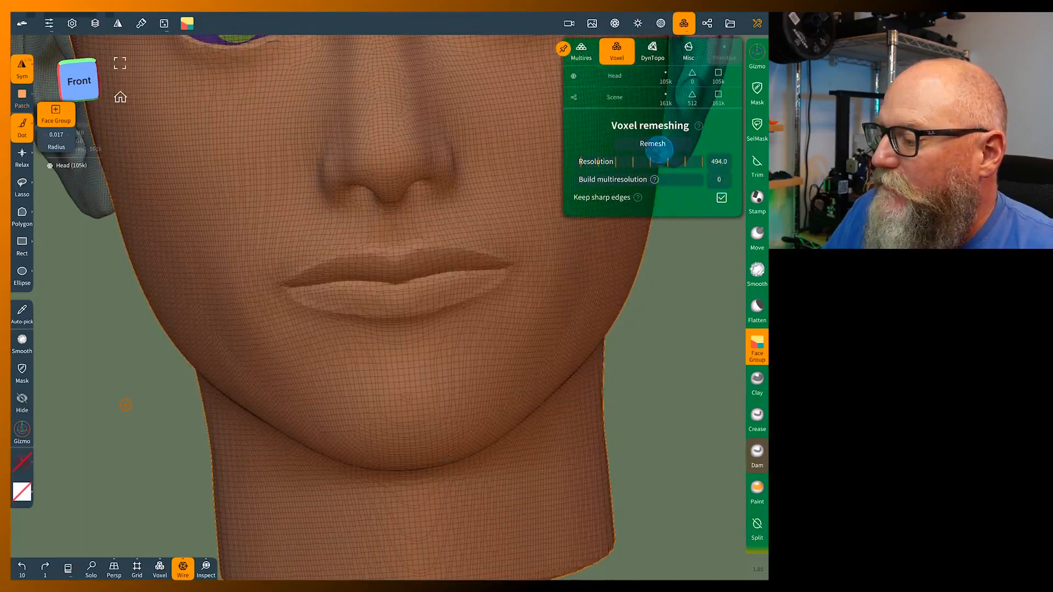
# Voxel-remesh the head at resolution 494, giving about 646k vertices.
pyautogui.click(651, 143)
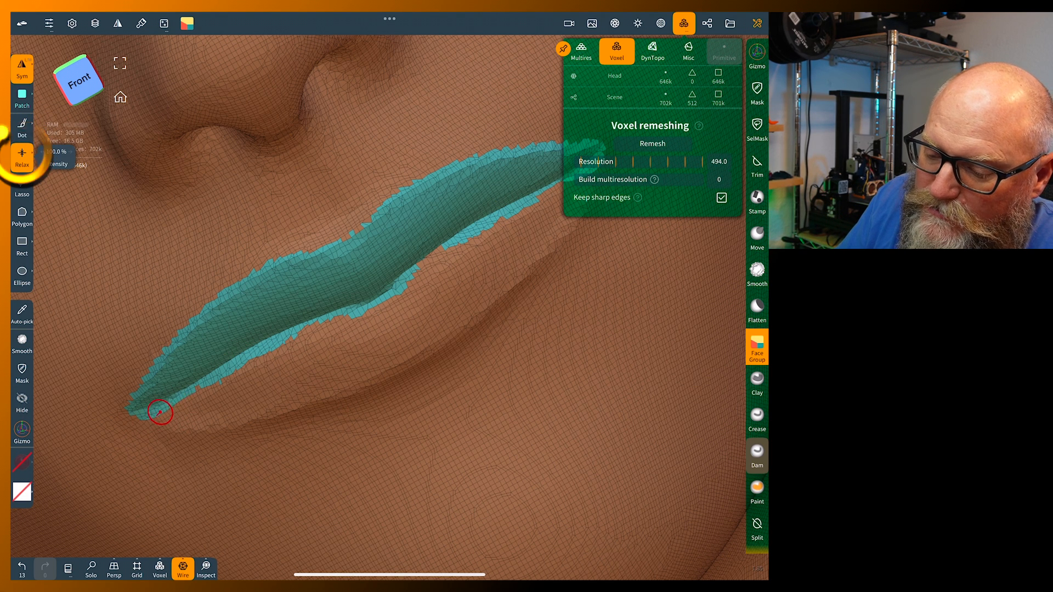
# Paint face-group strokes along the upper lip.
pyautogui.moveTo(159, 411); pyautogui.dragTo(396, 290)
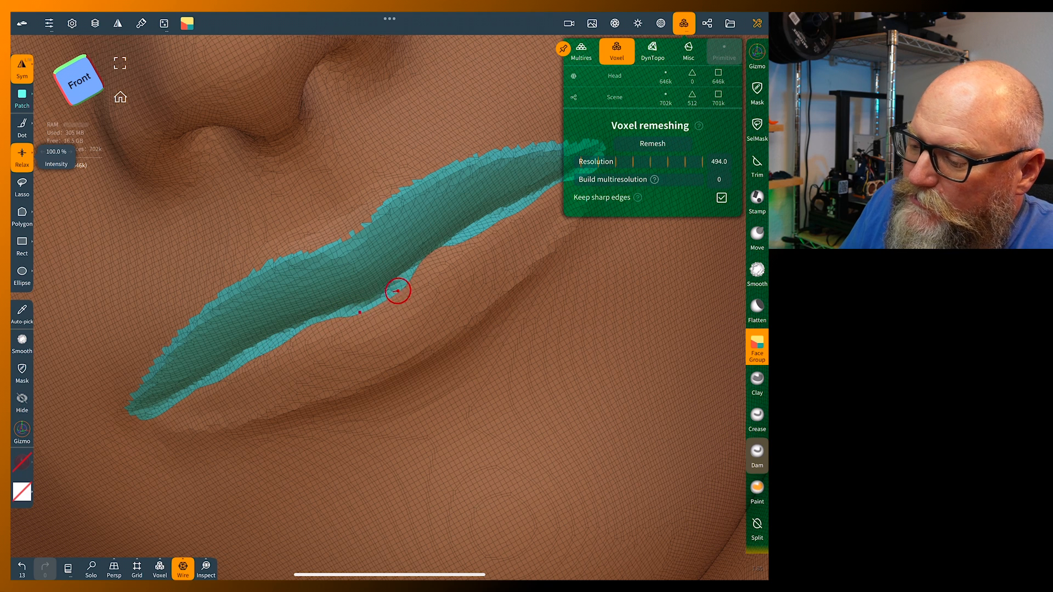
pyautogui.moveTo(398, 290); pyautogui.dragTo(433, 178)
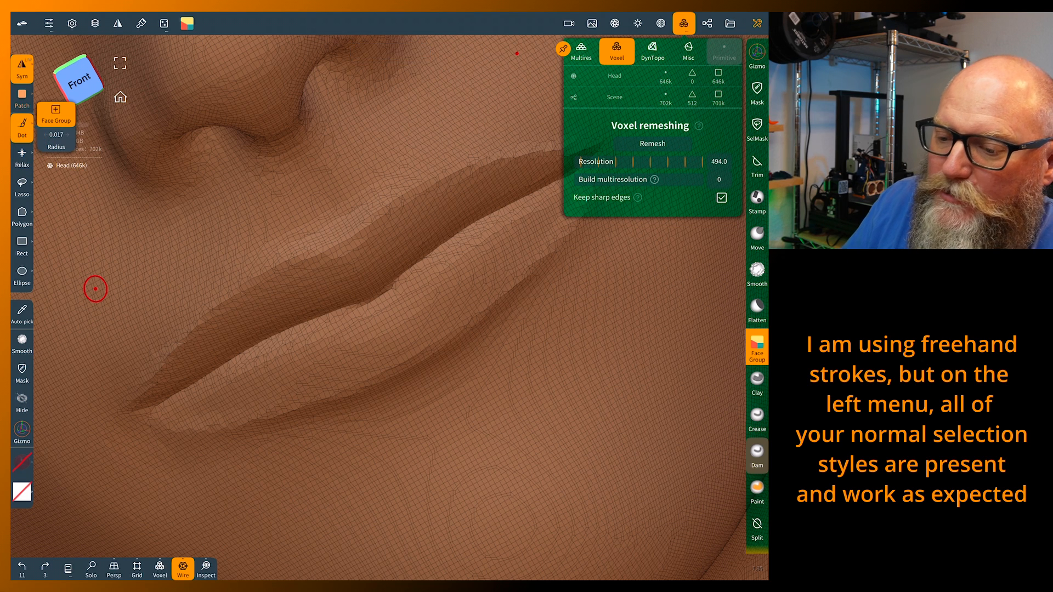
# Paint a new face group across the upper lip, including the mouth corner.
pyautogui.moveTo(96, 289); pyautogui.dragTo(196, 342)
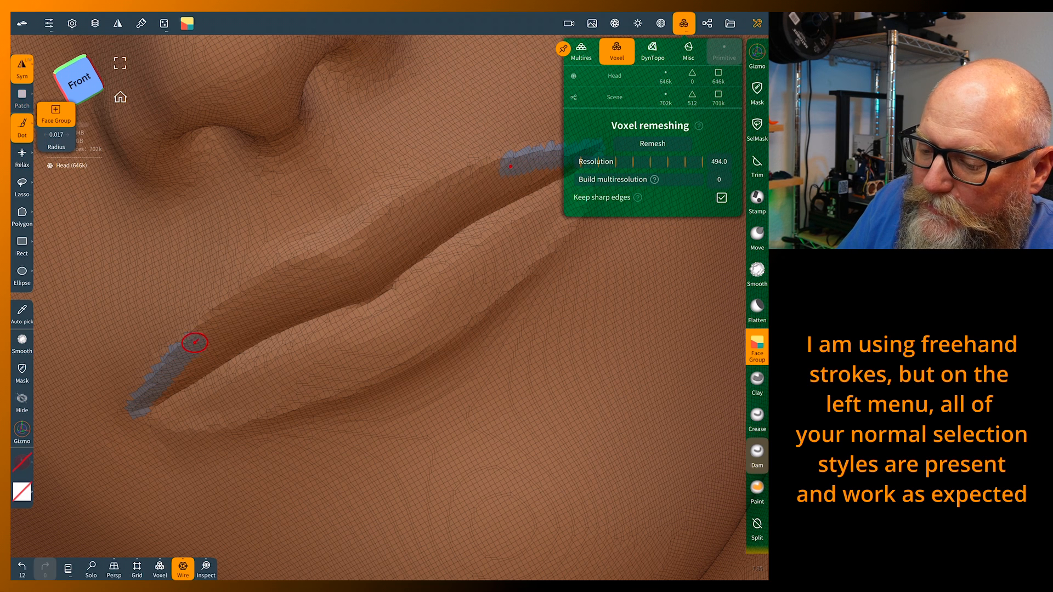
pyautogui.moveTo(195, 342); pyautogui.dragTo(392, 230)
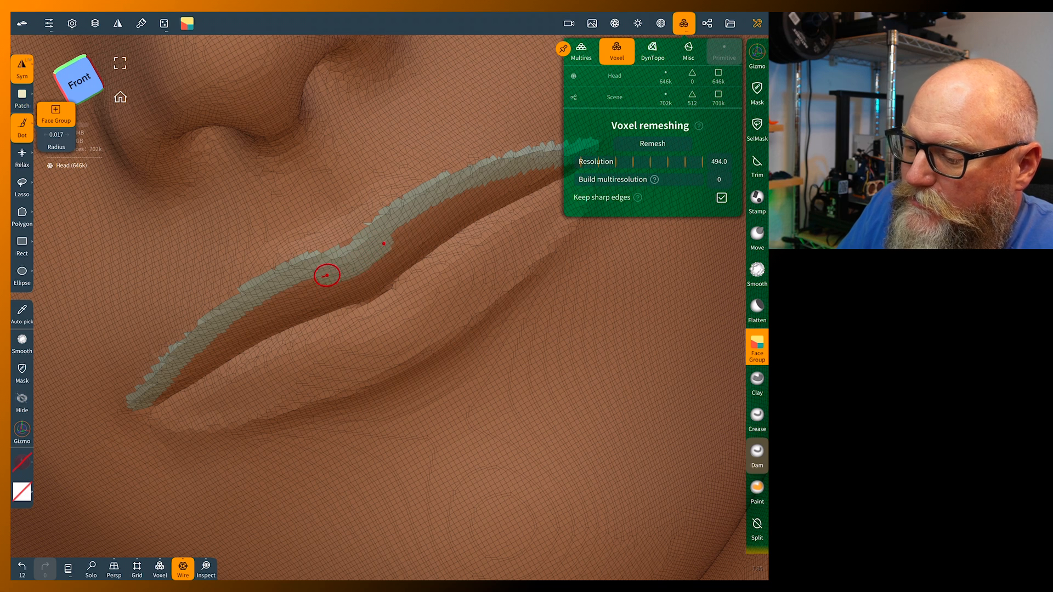
pyautogui.moveTo(326, 275); pyautogui.dragTo(168, 388)
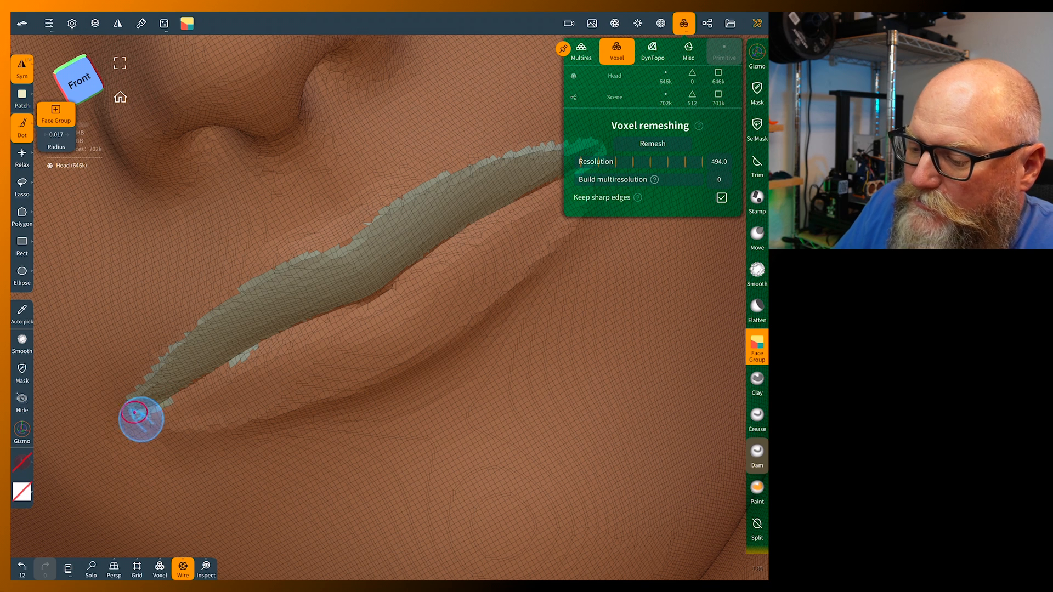
pyautogui.click(22, 161)
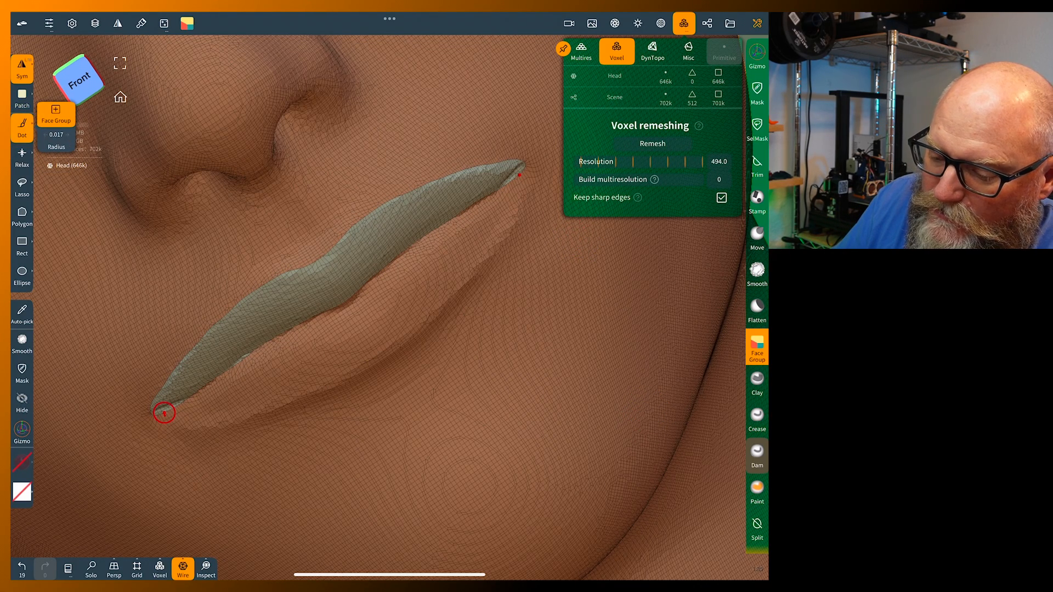
# Paint a second face group over the lower lip in three connected strokes.
pyautogui.moveTo(164, 413); pyautogui.dragTo(323, 378)
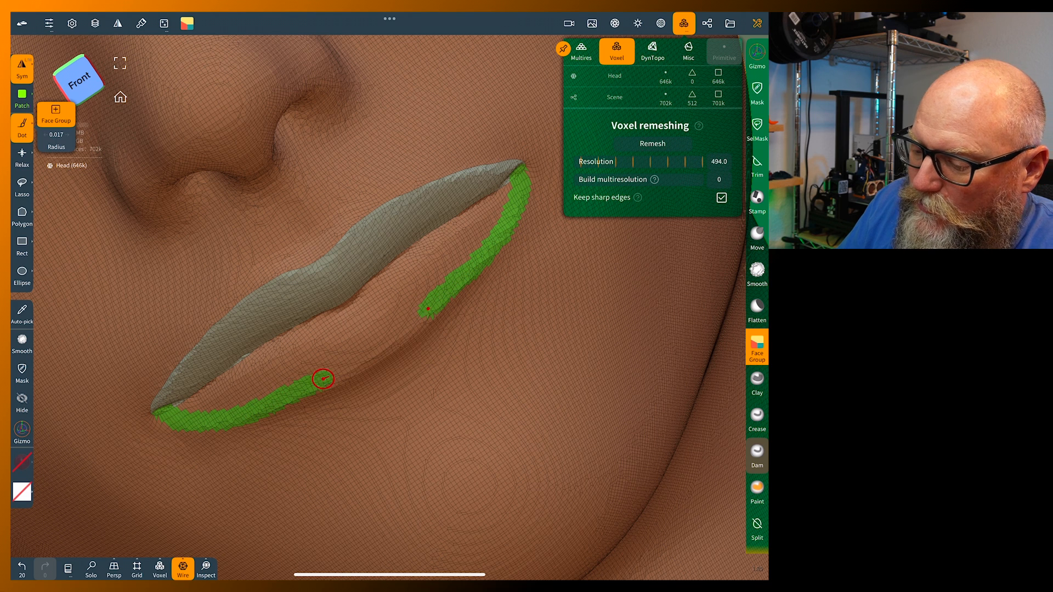
pyautogui.moveTo(322, 377); pyautogui.dragTo(361, 313)
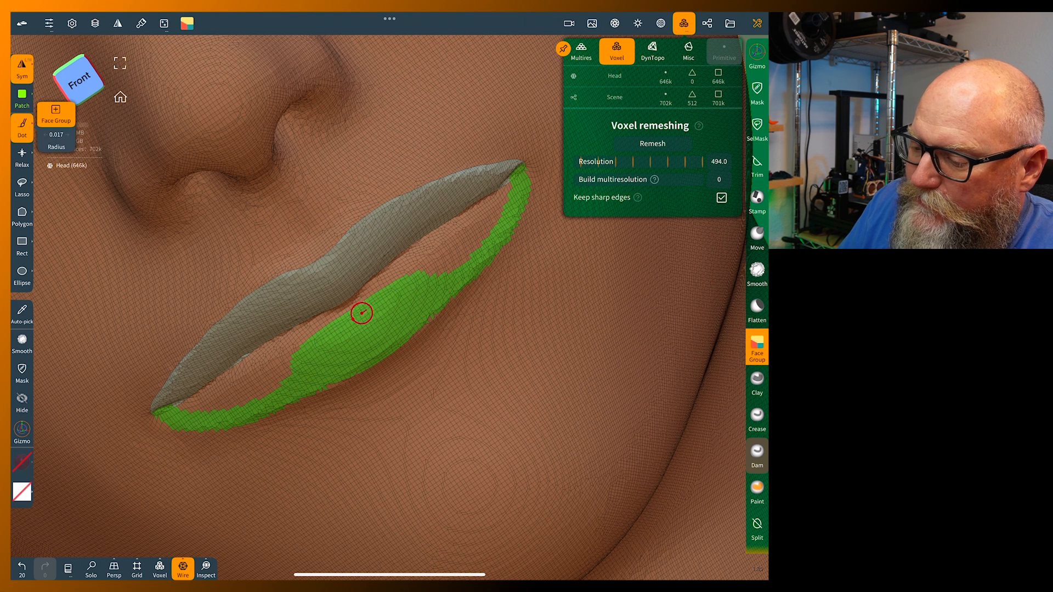
pyautogui.moveTo(362, 313); pyautogui.dragTo(432, 240)
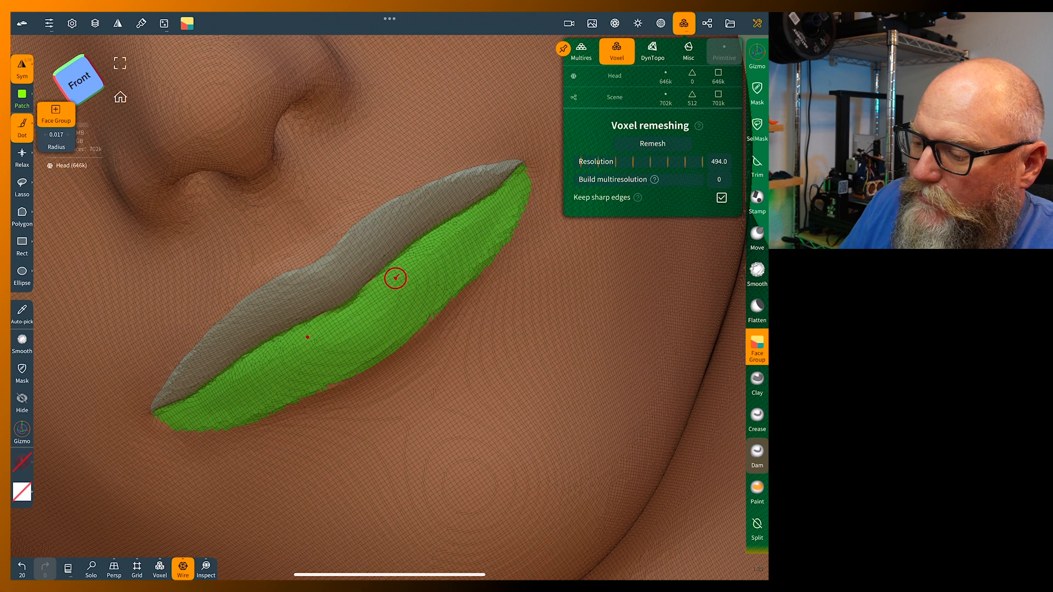
pyautogui.moveTo(239, 382)
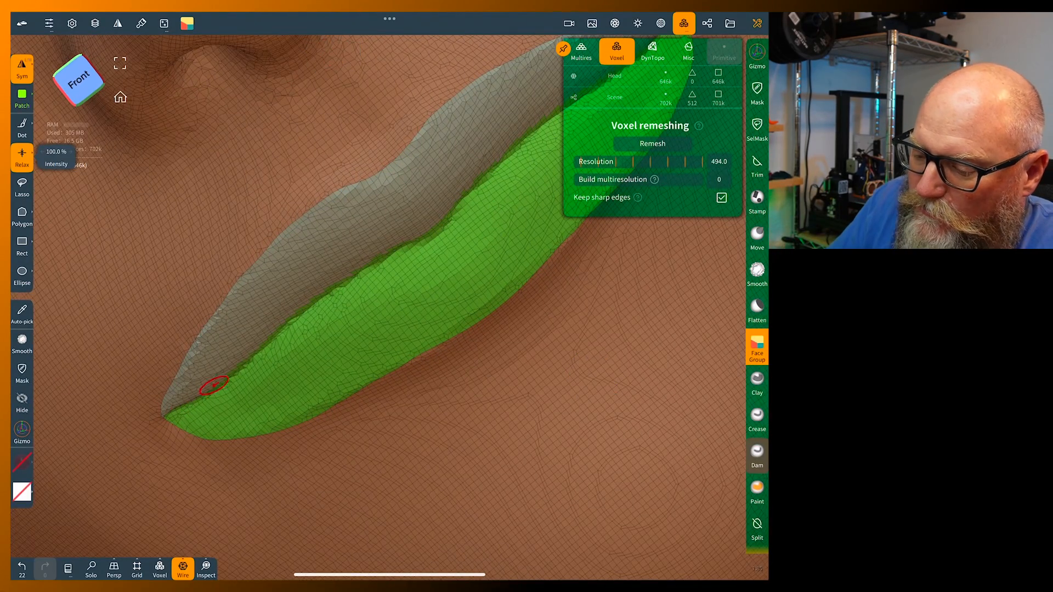
# Pinch out to view the full front of the head.
pyautogui.moveTo(212, 386); pyautogui.dragTo(482, 165)
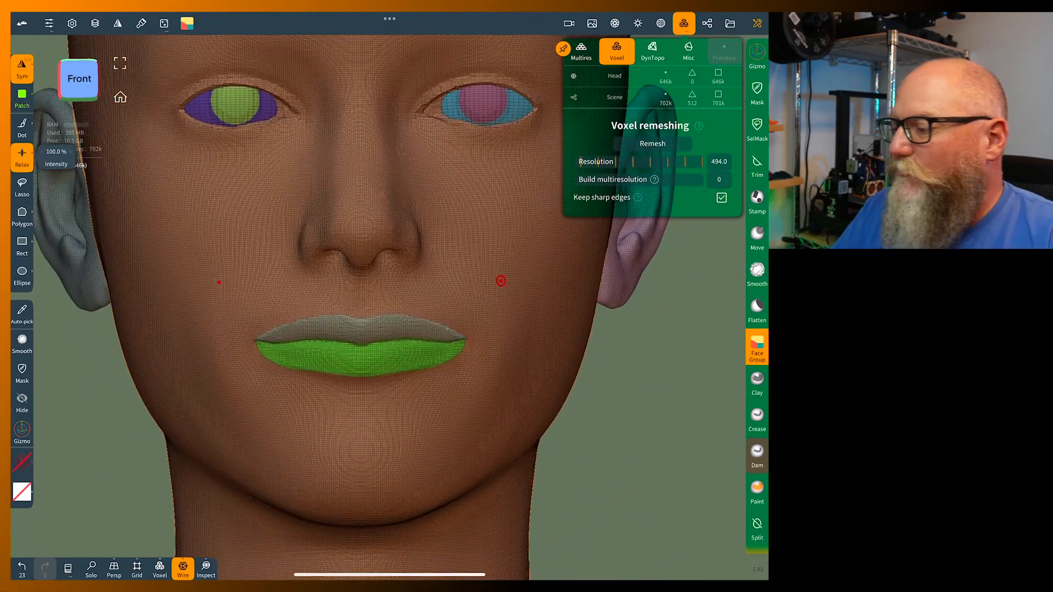
# Mask the head and upper lip groups by face group, then open red paint settings.
pyautogui.click(756, 90)
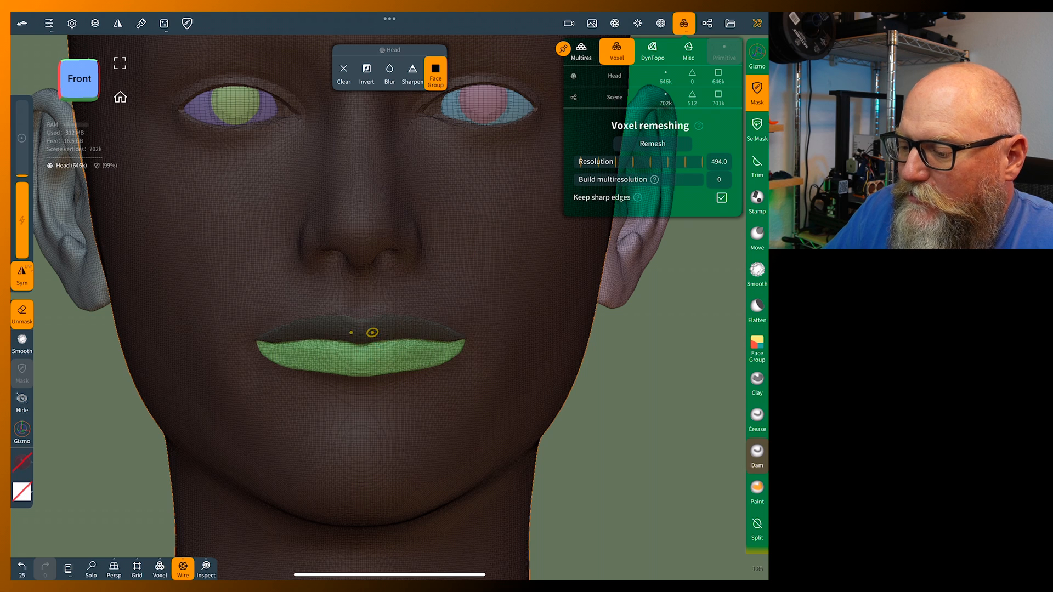
pyautogui.click(386, 334)
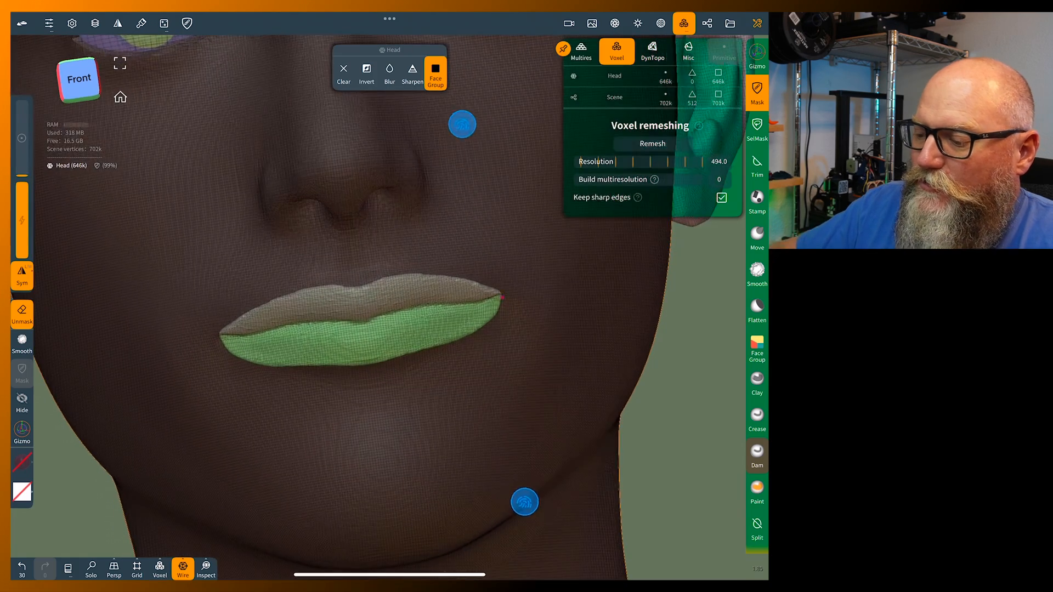
pyautogui.click(140, 23)
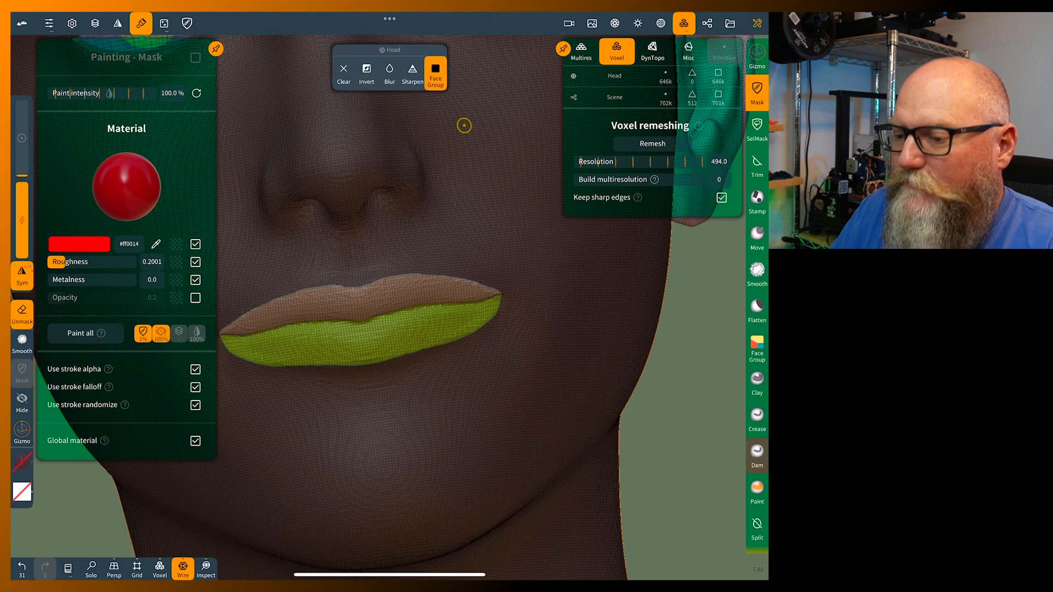
# Close the Painting panel, leaving the lower lip as the only unmasked area.
pyautogui.click(140, 23)
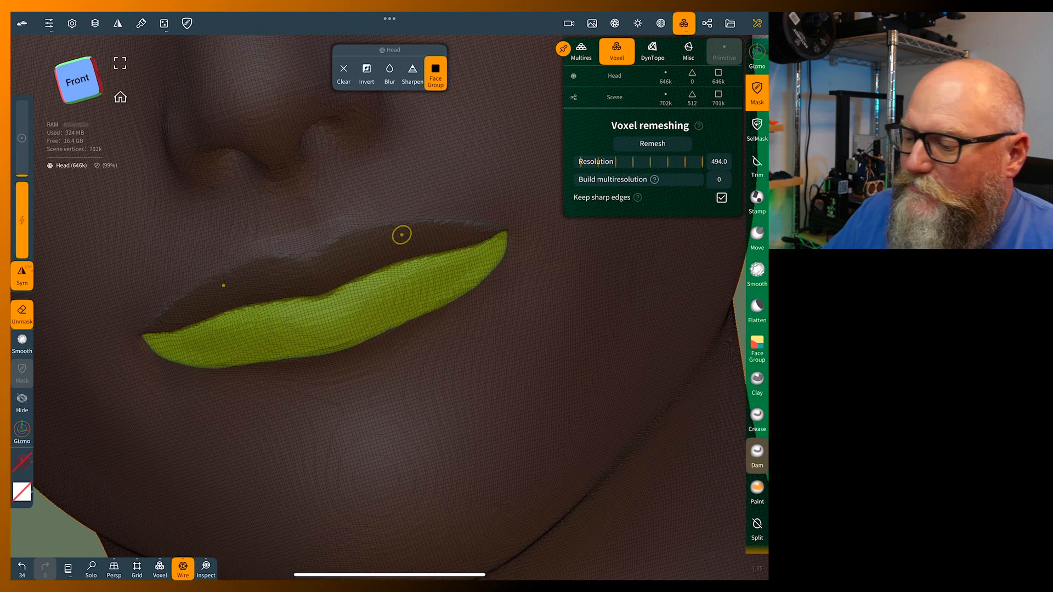
# Fill the unmasked lower lip with dark red #920e18, then reselect the Mask tool.
pyautogui.click(143, 23)
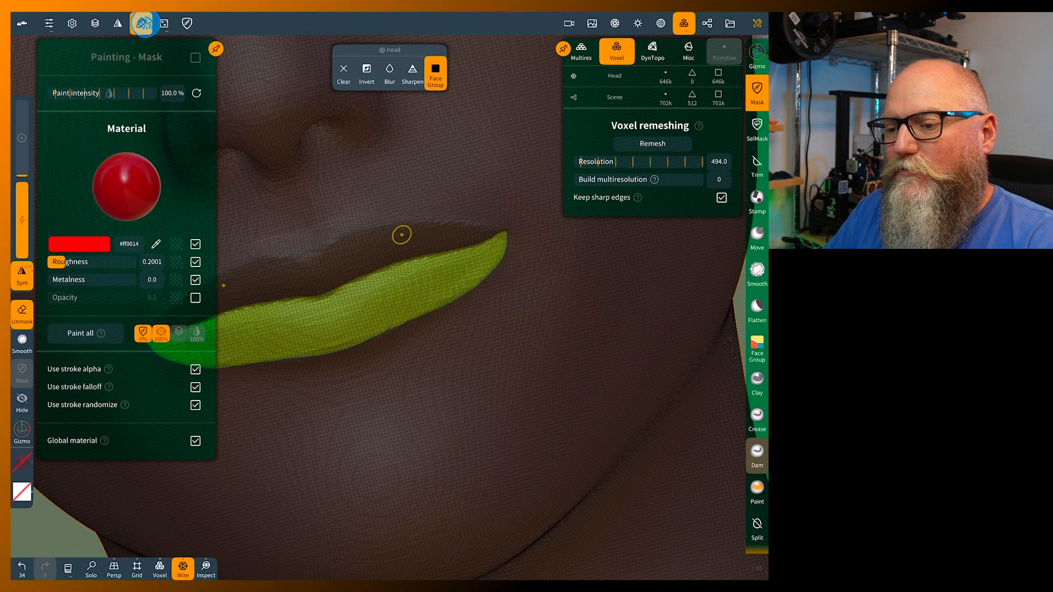
pyautogui.click(78, 244)
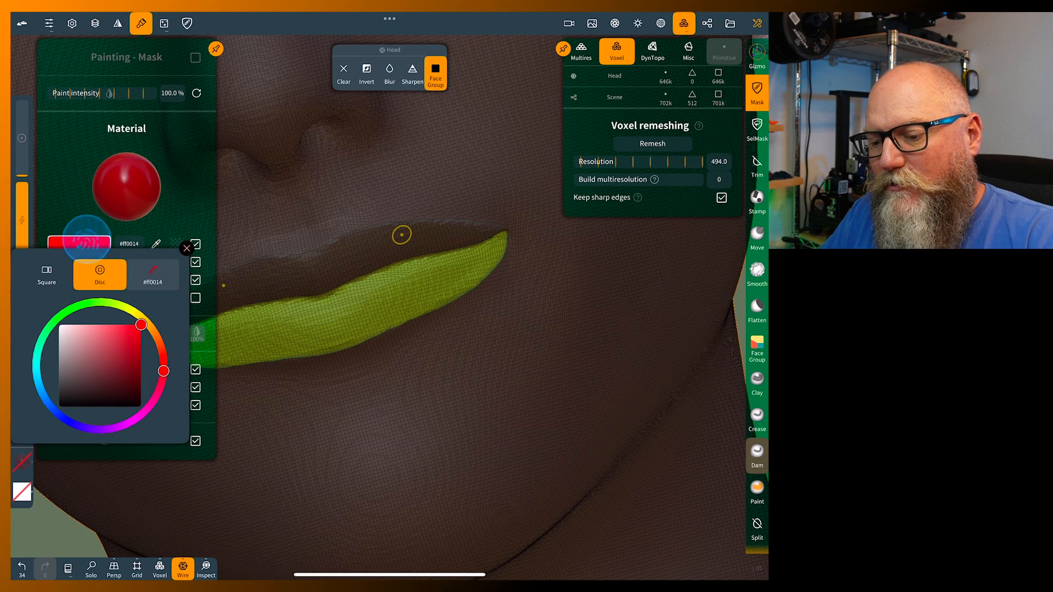
pyautogui.click(134, 360)
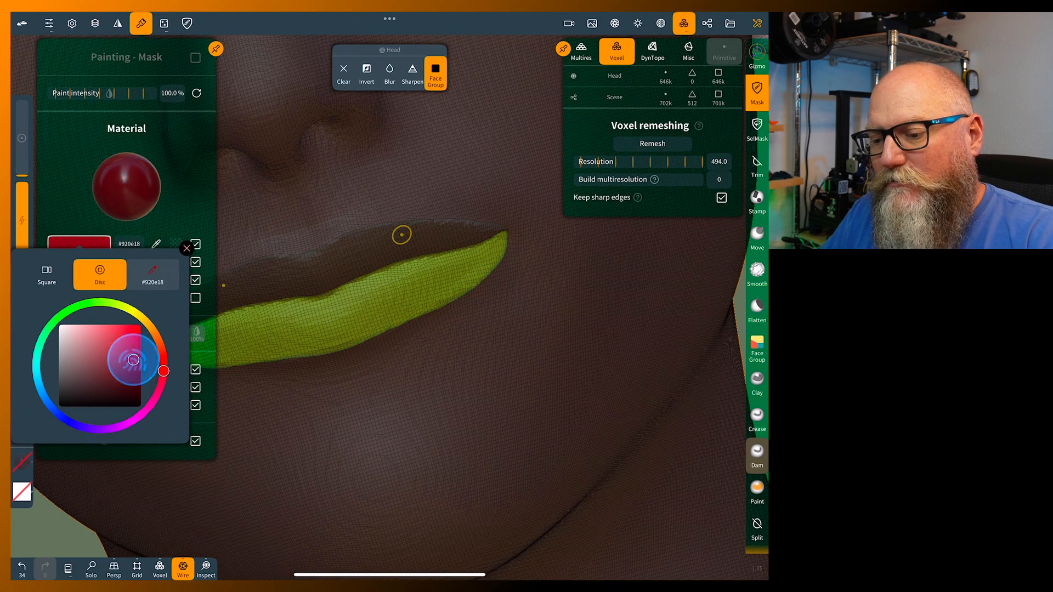
pyautogui.click(186, 248)
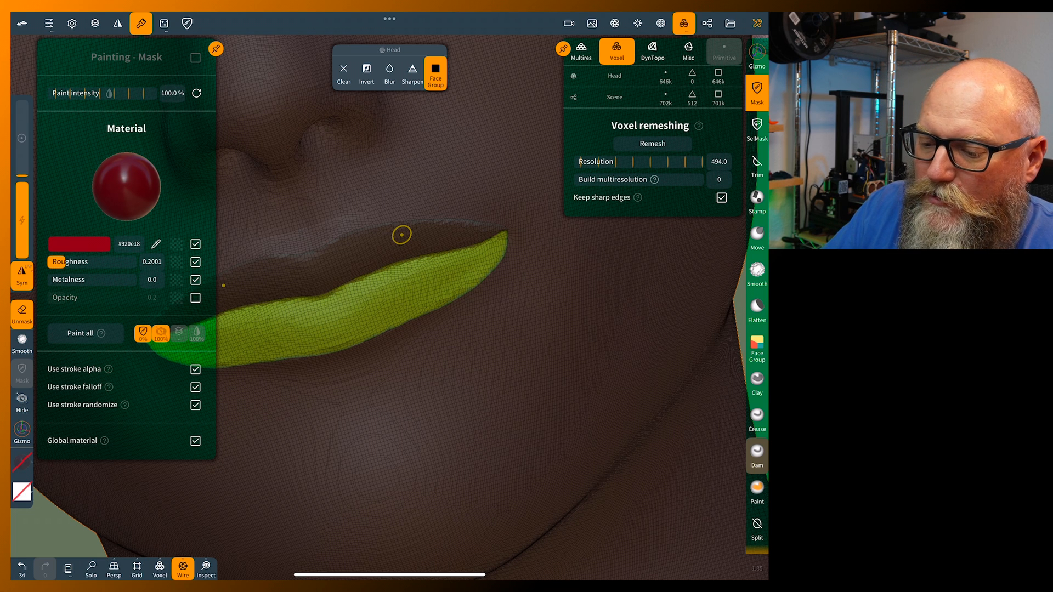
pyautogui.click(79, 333)
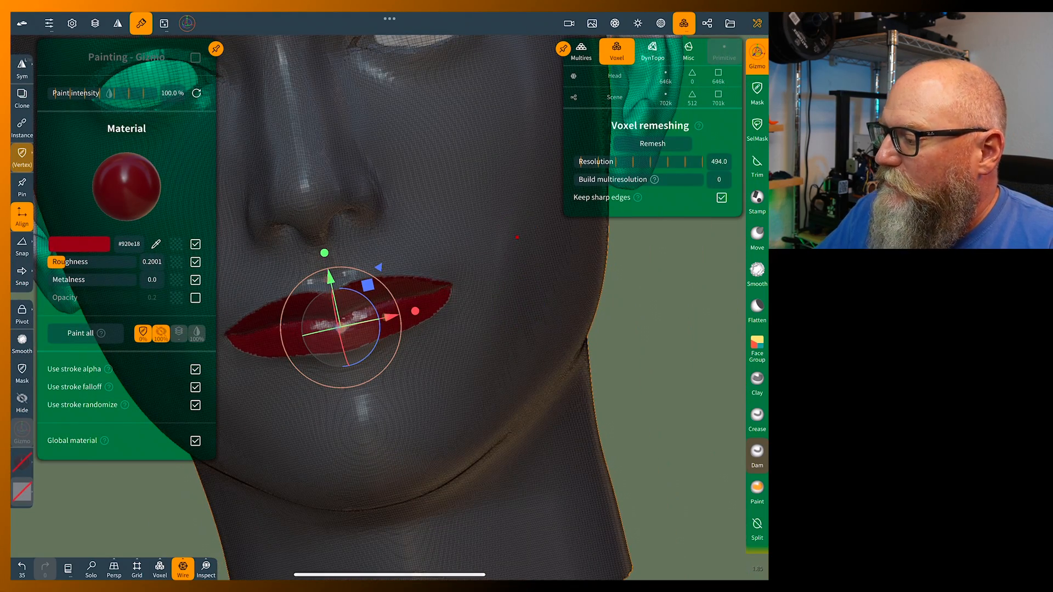
pyautogui.click(757, 93)
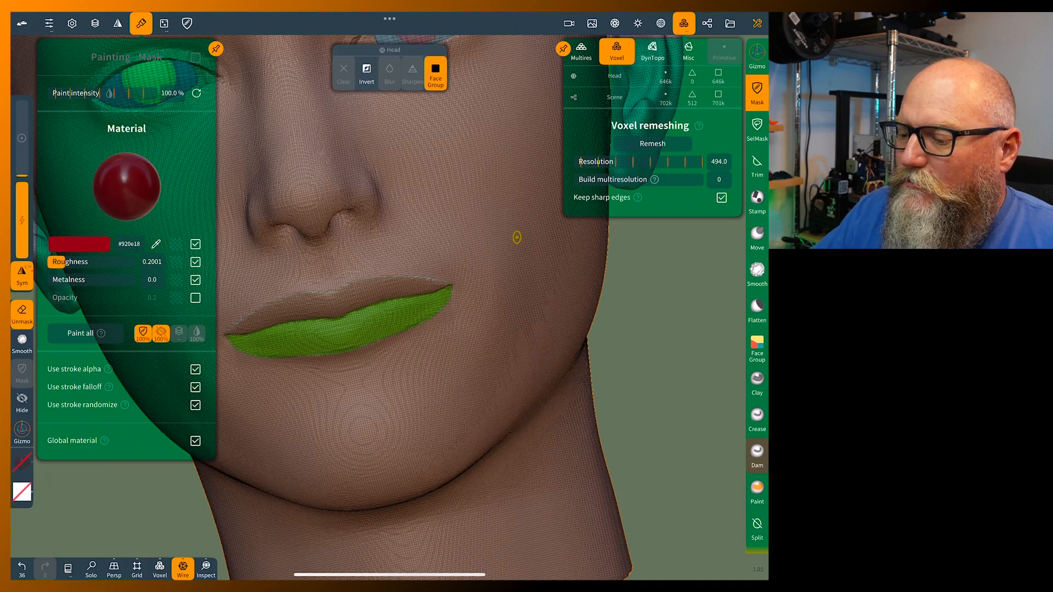